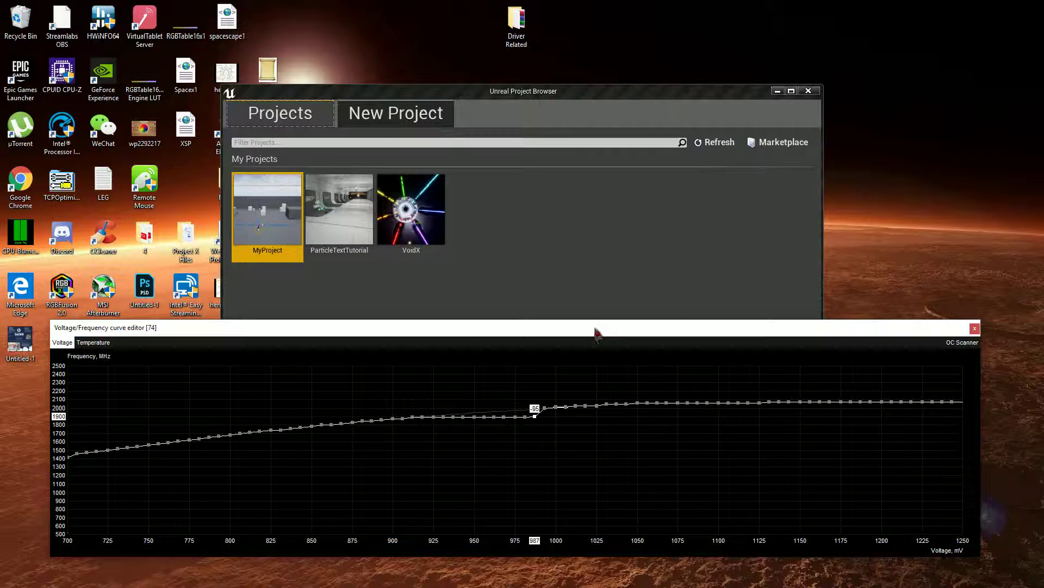
# Step: Drag the 987, 1012, 1018, 1037, 1043 and 1050 mV points down to 1900 MHz
pyautogui.moveTo(535, 409); pyautogui.dragTo(545, 407)
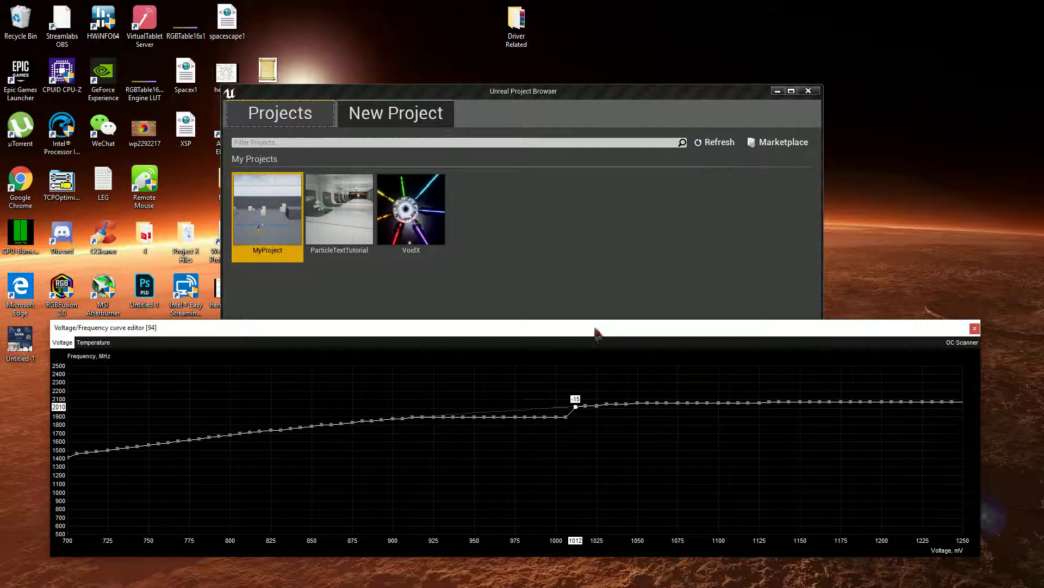
pyautogui.moveTo(572, 404); pyautogui.dragTo(583, 398)
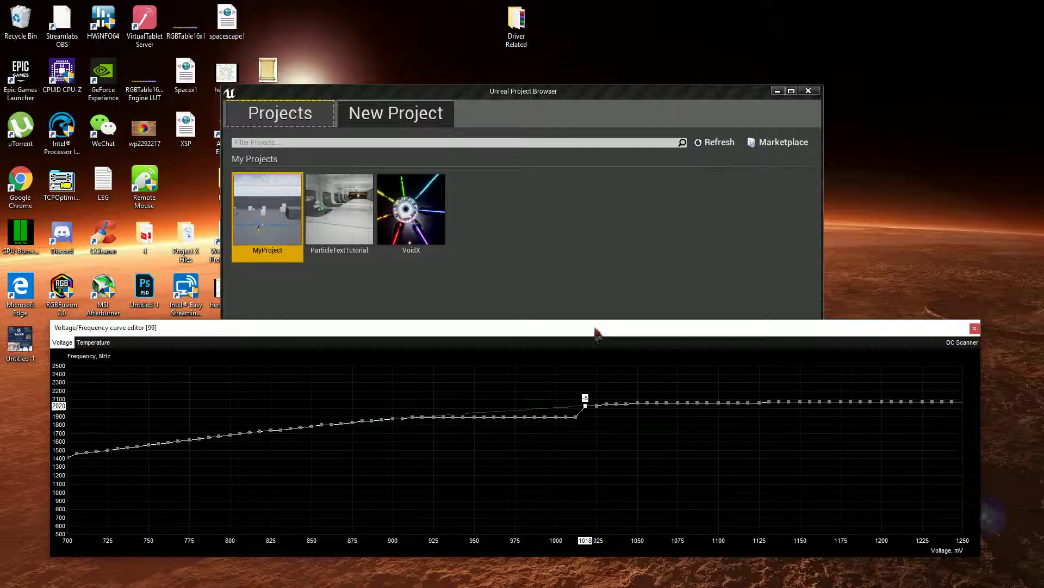
pyautogui.moveTo(585, 400); pyautogui.dragTo(585, 413)
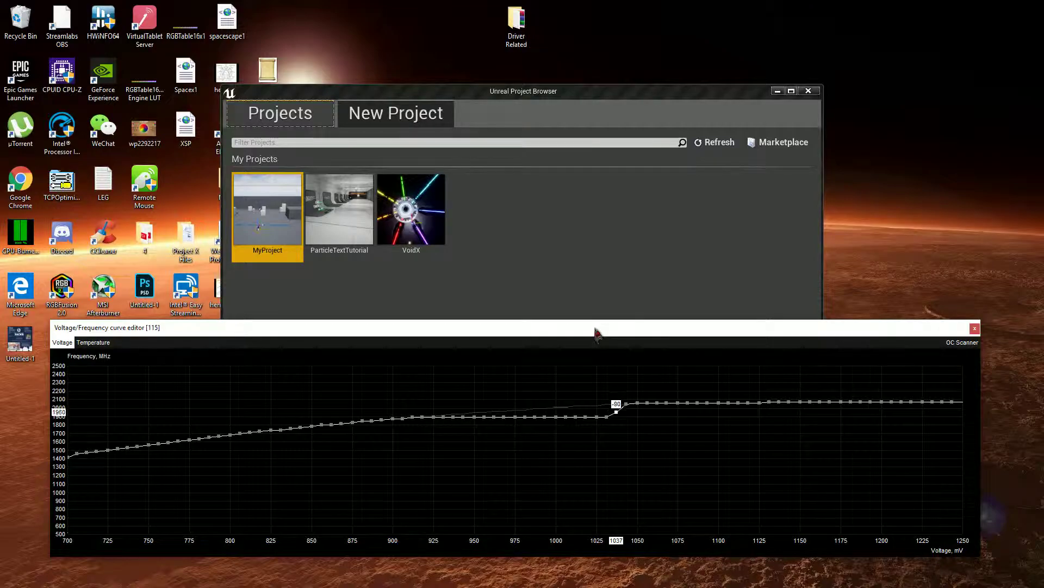
pyautogui.moveTo(615, 409); pyautogui.dragTo(614, 416)
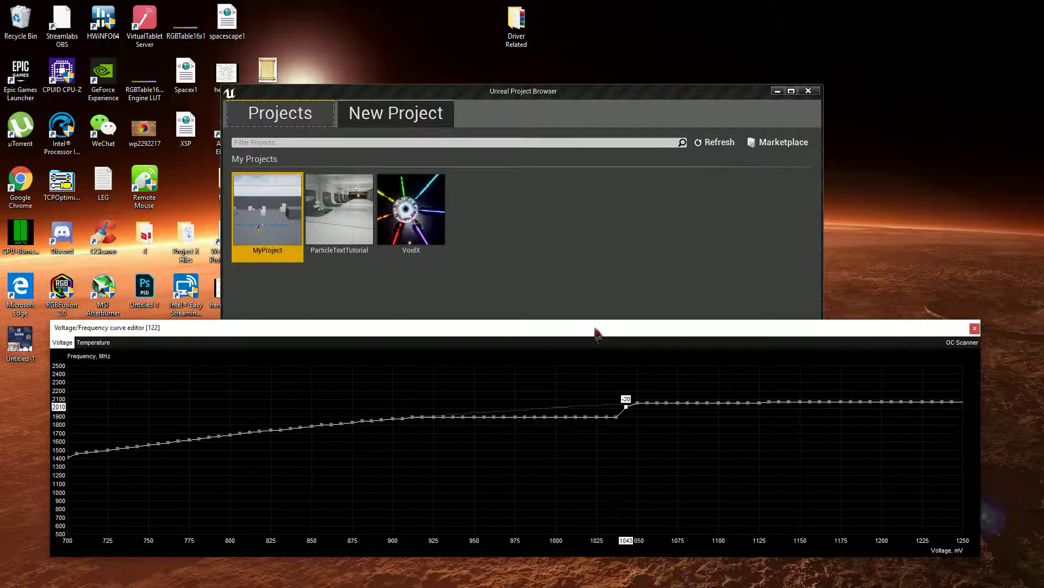
pyautogui.moveTo(623, 400); pyautogui.dragTo(626, 409)
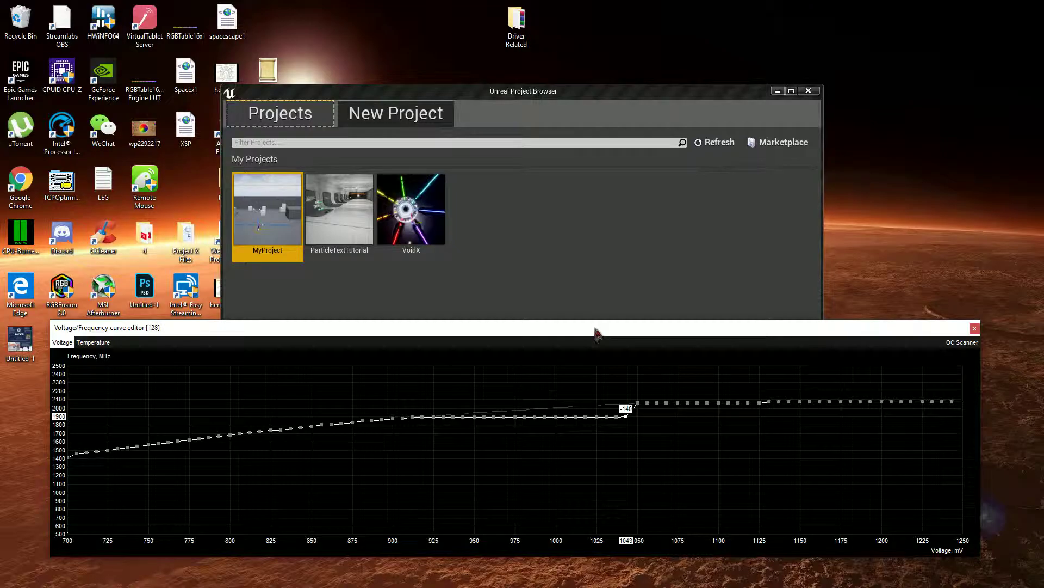
pyautogui.moveTo(627, 416); pyautogui.dragTo(636, 409)
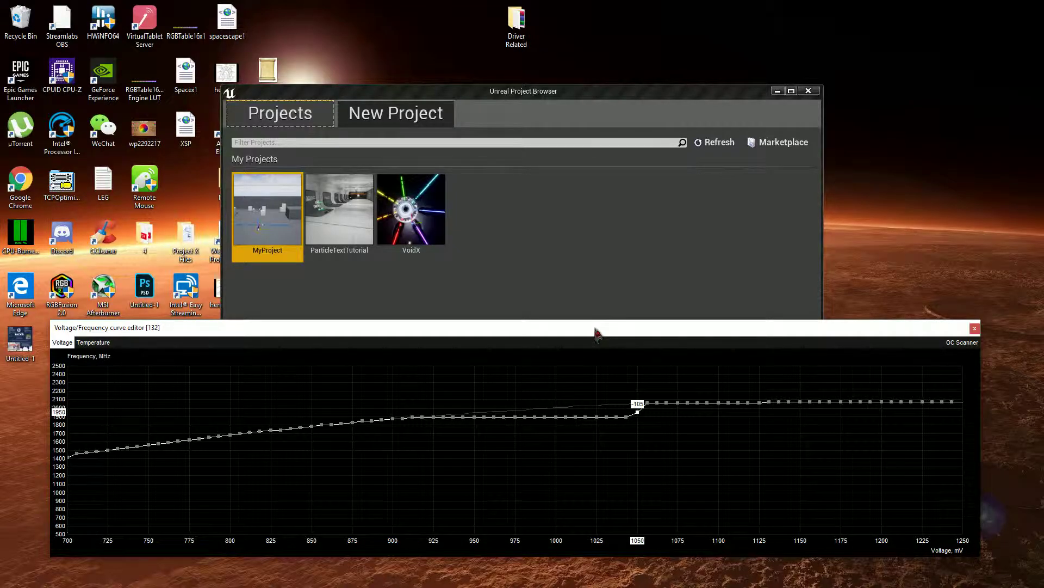
# Step: Drag the 1056, 1062, 1068, 1075, ~1100, 1137 and 1143 mV points to 1900 MHz
pyautogui.moveTo(636, 411); pyautogui.dragTo(645, 402)
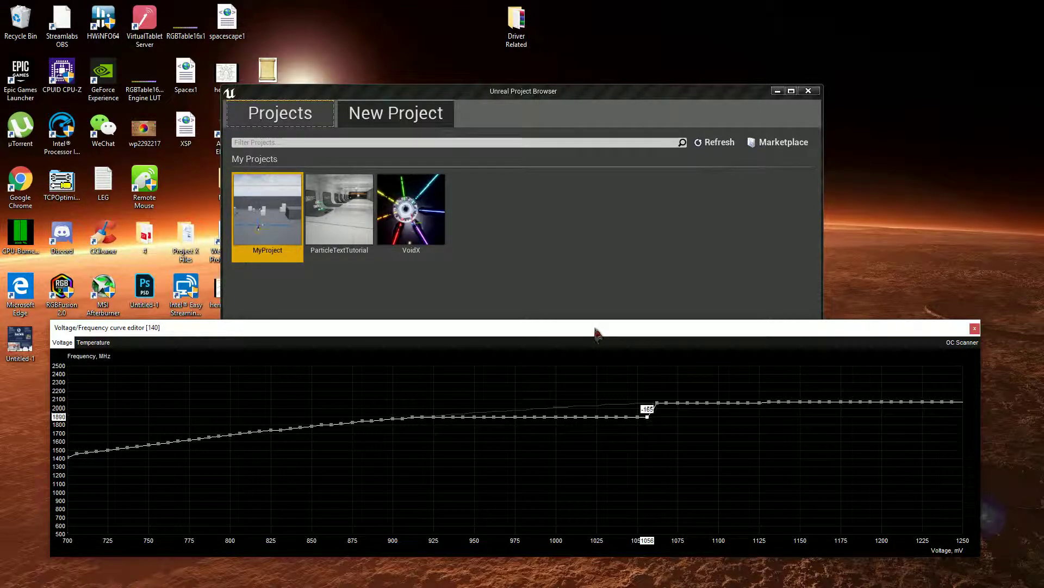
pyautogui.moveTo(647, 413); pyautogui.dragTo(655, 409)
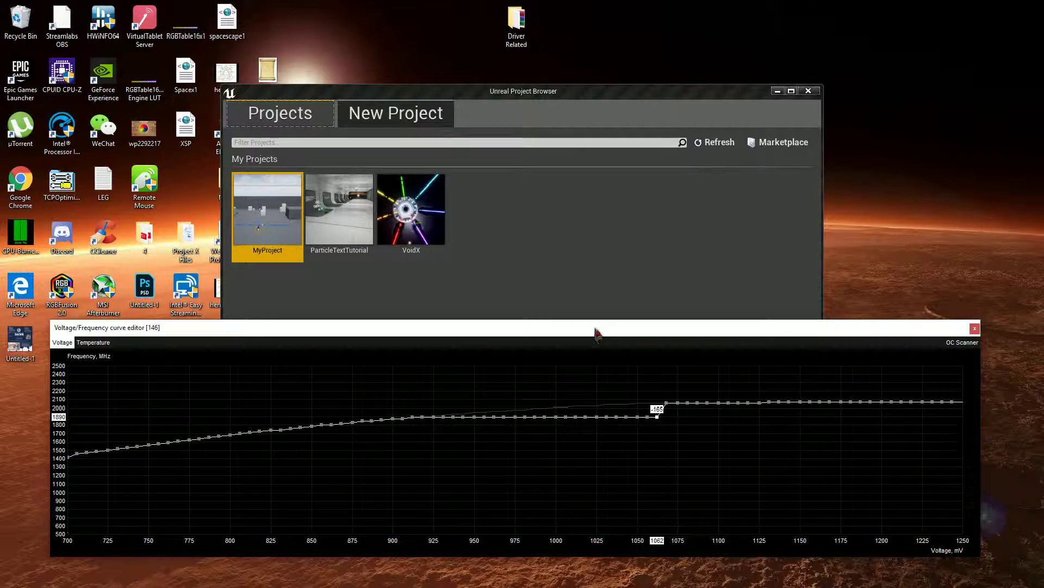
pyautogui.moveTo(656, 412); pyautogui.dragTo(666, 406)
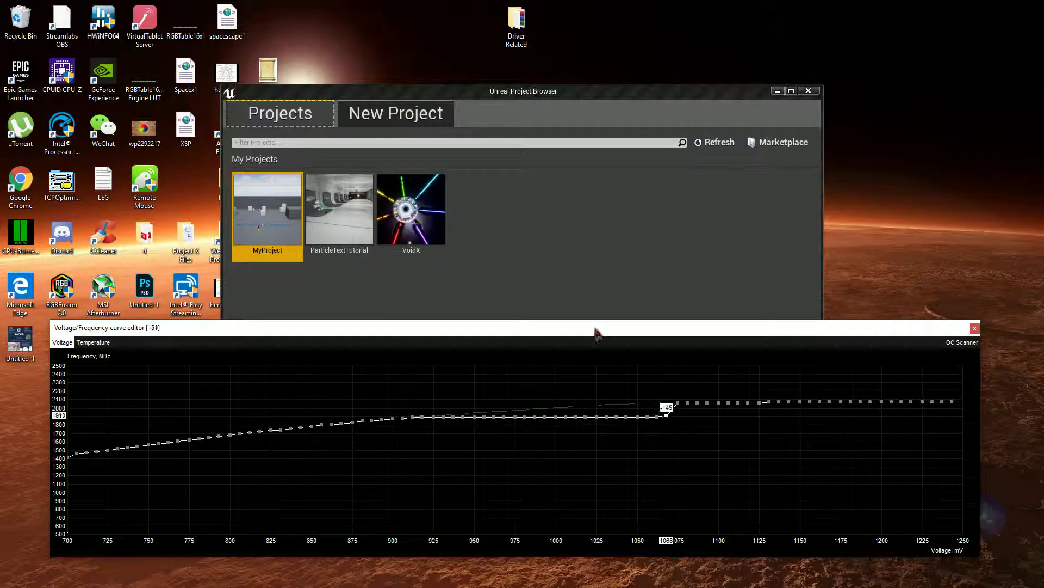
pyautogui.moveTo(665, 413); pyautogui.dragTo(674, 399)
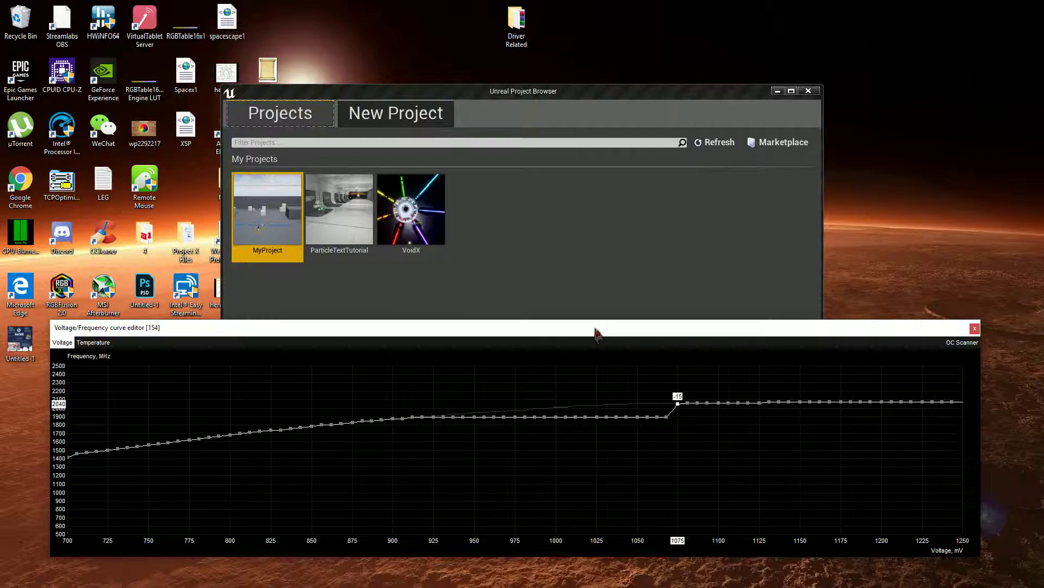
pyautogui.moveTo(677, 396); pyautogui.dragTo(686, 395)
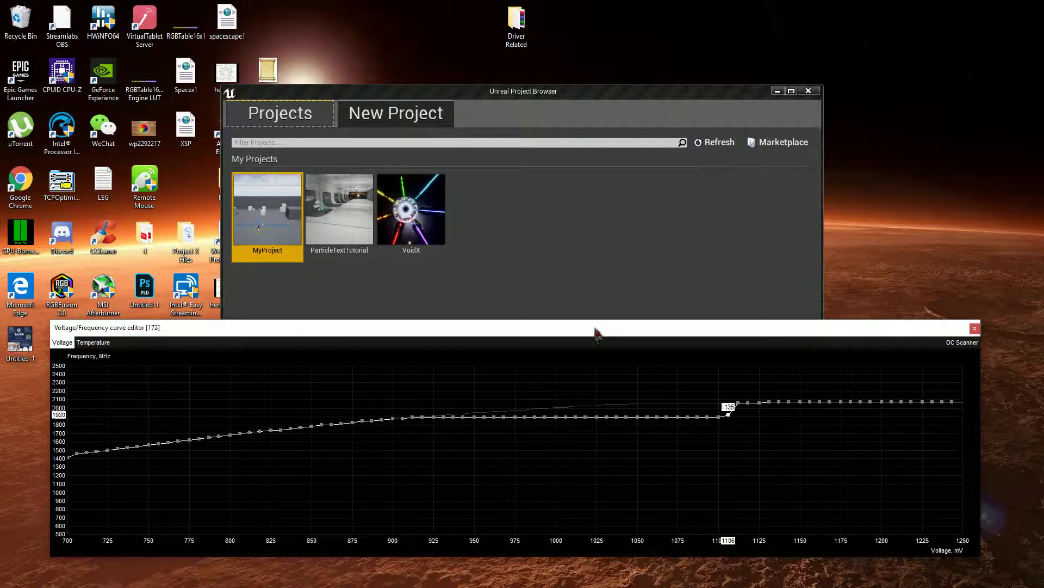
pyautogui.moveTo(728, 412); pyautogui.dragTo(735, 399)
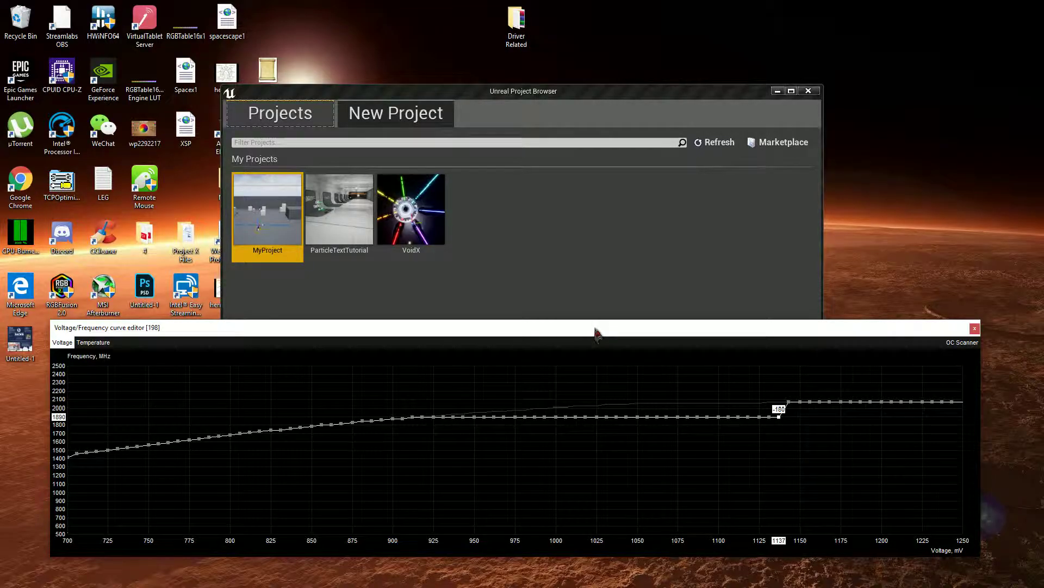
pyautogui.moveTo(780, 409); pyautogui.dragTo(788, 403)
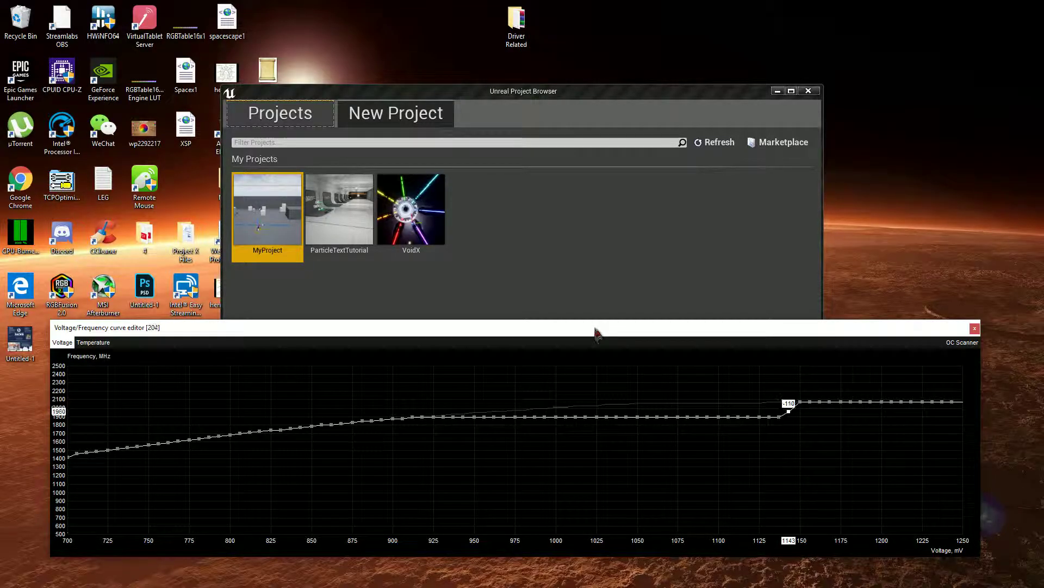
pyautogui.moveTo(789, 404); pyautogui.dragTo(789, 410)
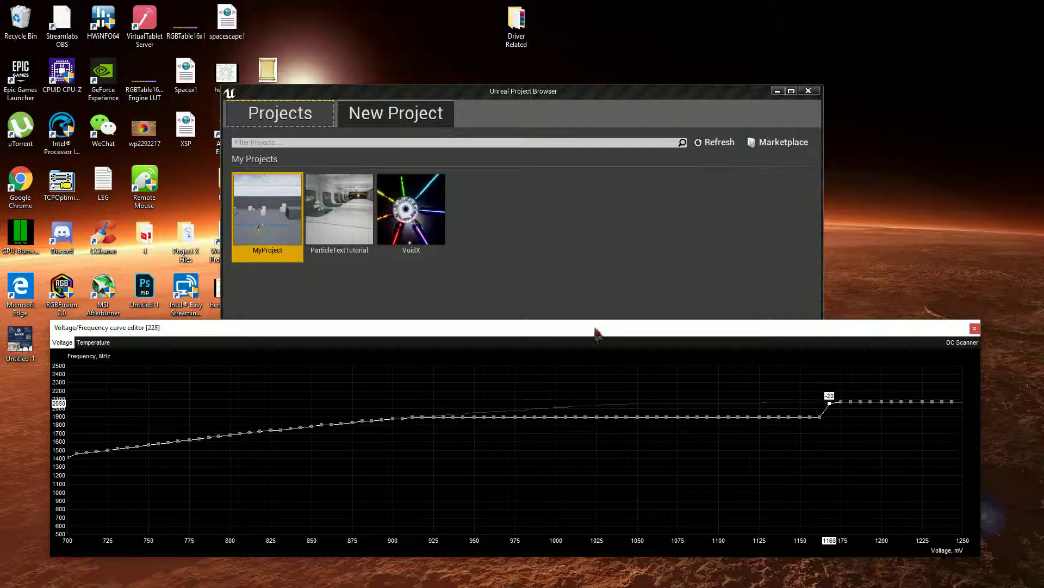
# Step: Drag the 1168, 1187, 1200, 1206 and 1225 mV points down to 1900 MHz
pyautogui.moveTo(829, 399); pyautogui.dragTo(829, 411)
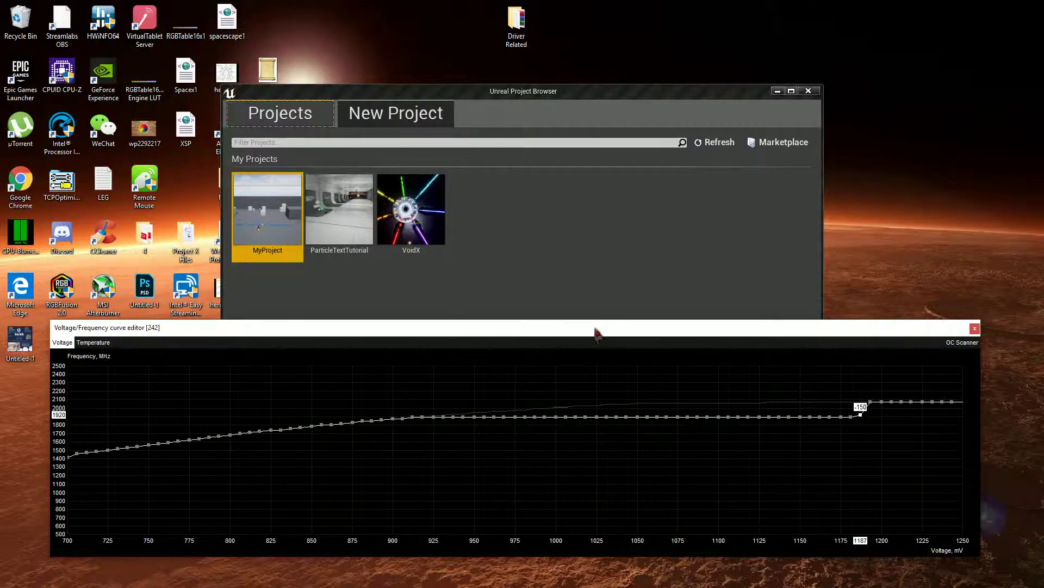
pyautogui.moveTo(860, 413); pyautogui.dragTo(871, 408)
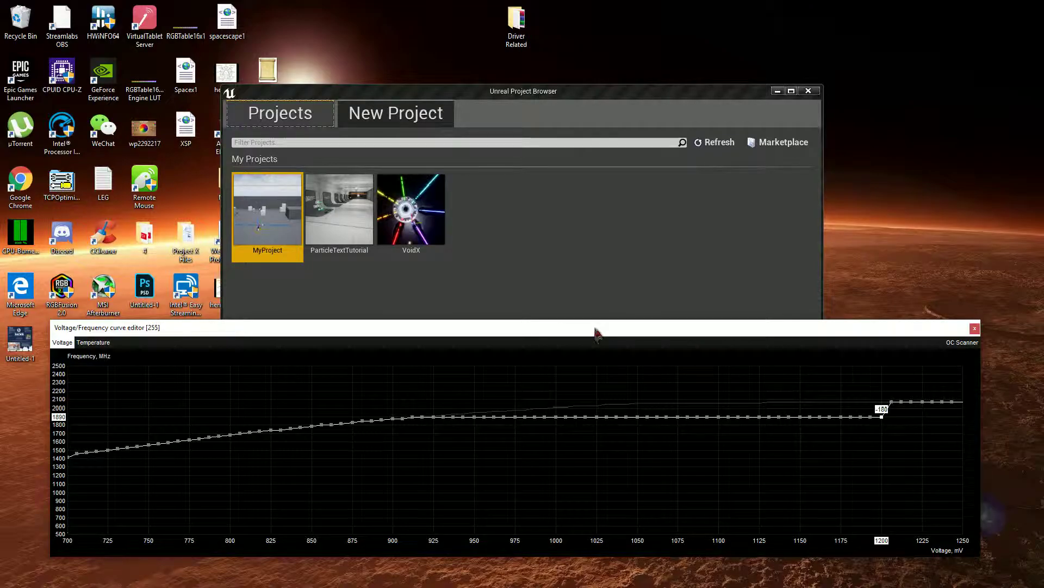
pyautogui.moveTo(883, 409); pyautogui.dragTo(892, 403)
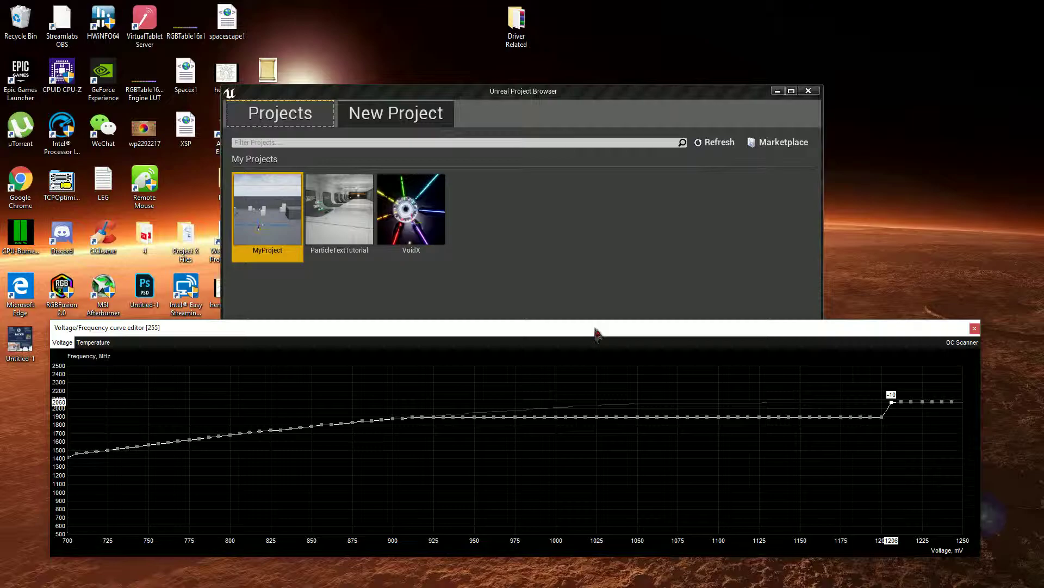
pyautogui.moveTo(896, 400); pyautogui.dragTo(899, 405)
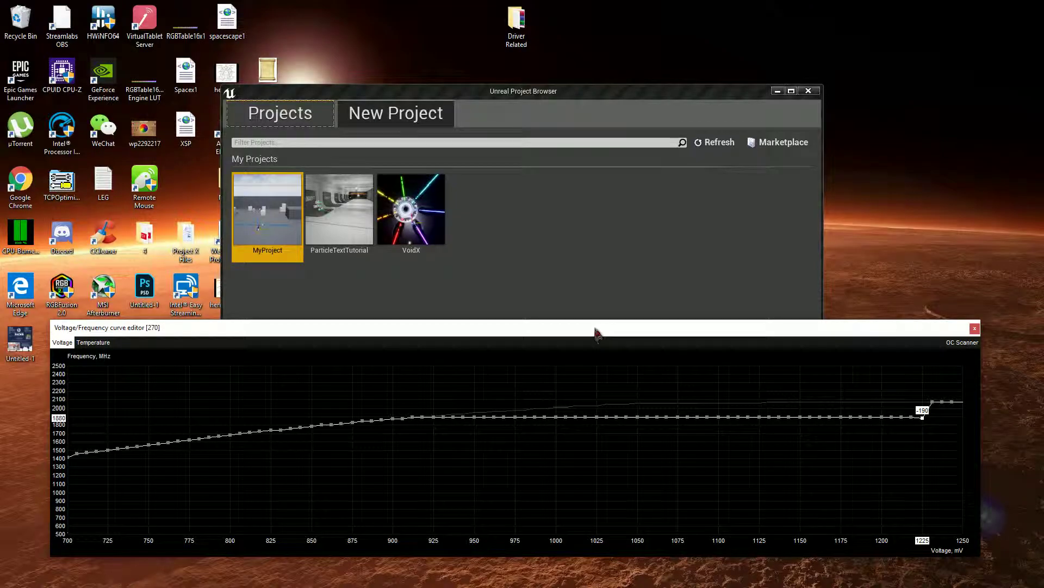
pyautogui.moveTo(923, 416); pyautogui.dragTo(931, 411)
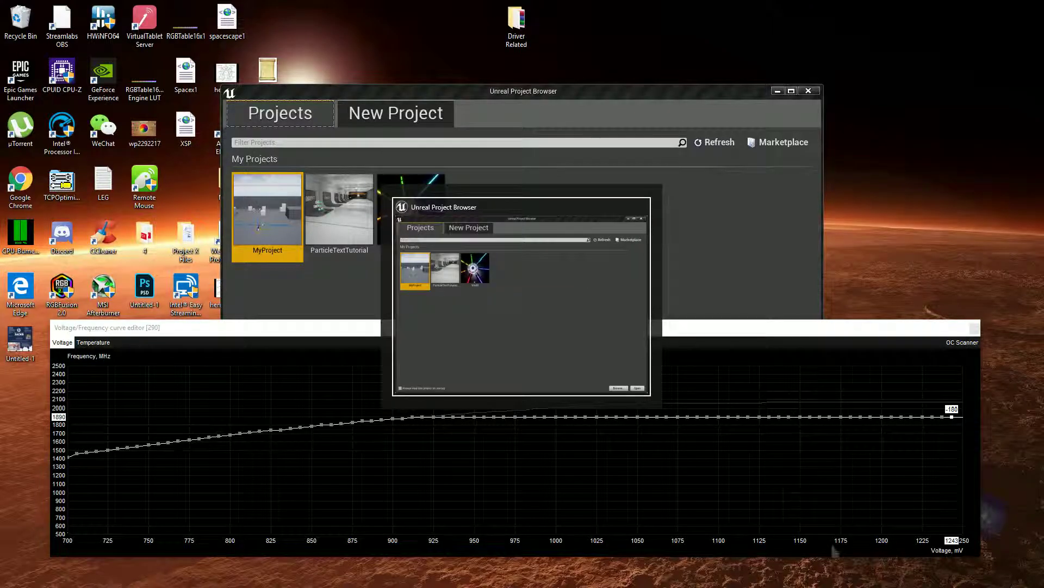
# Step: Bring the Afterburner main window forward and apply the flattened 1900 MHz curve
pyautogui.click(8, 577)
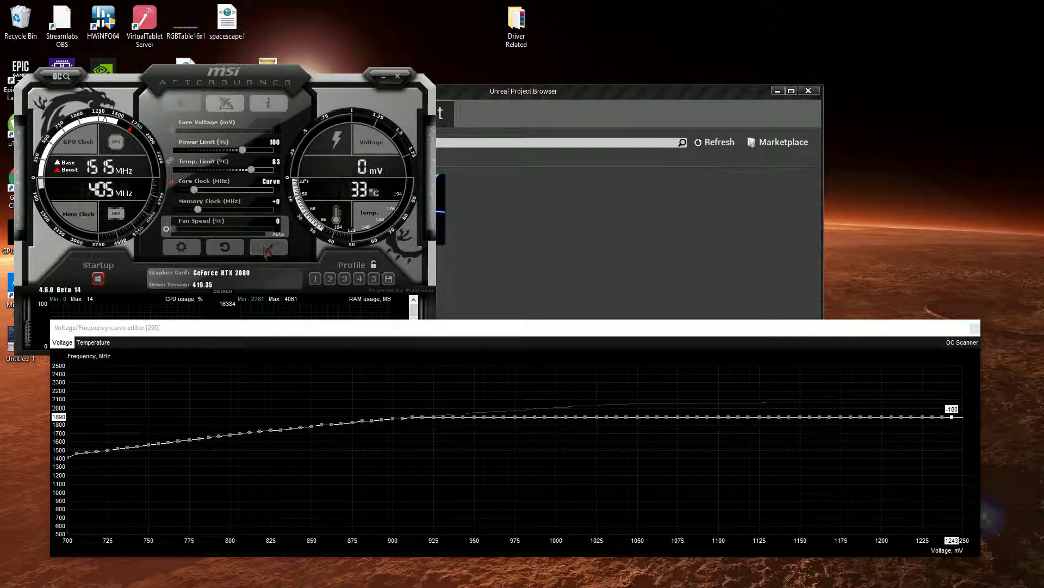
pyautogui.click(267, 246)
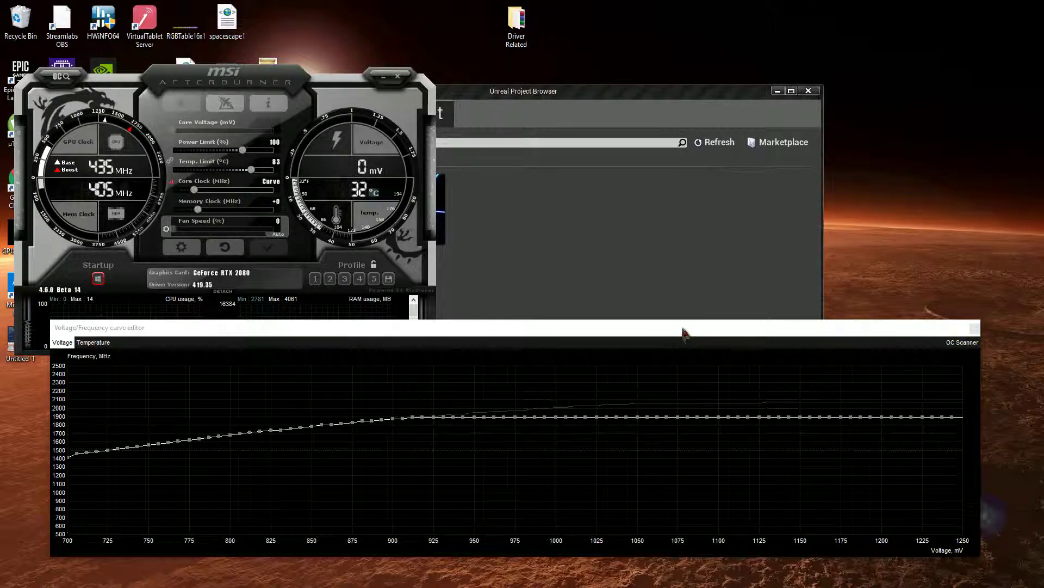